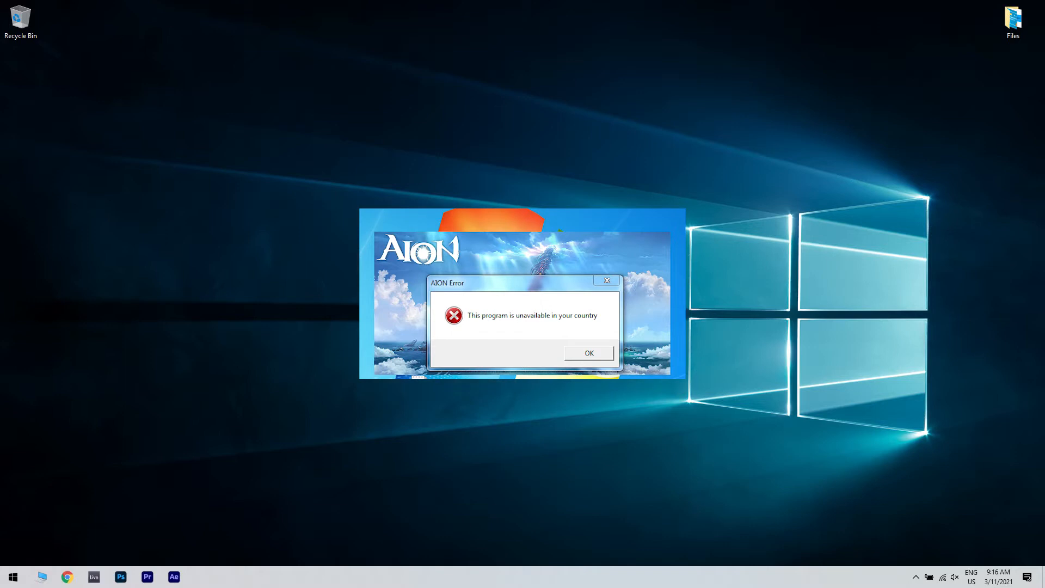
Step: Dismiss Aion's 'program is unavailable in your country' error with OK
left_click(587, 352)
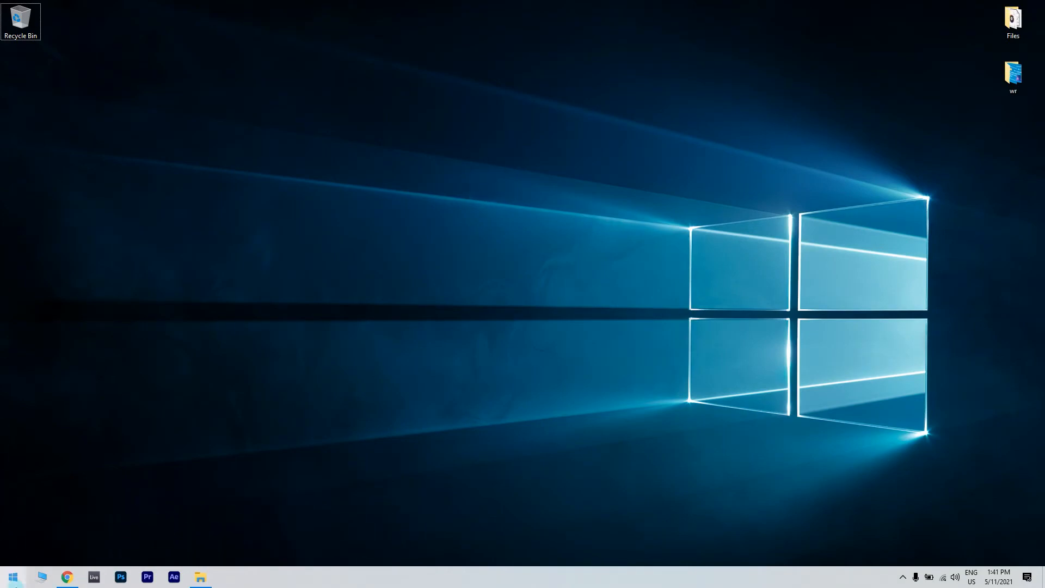
Step: Search the Start menu for 'date and time' and open its settings page
left_click(12, 576)
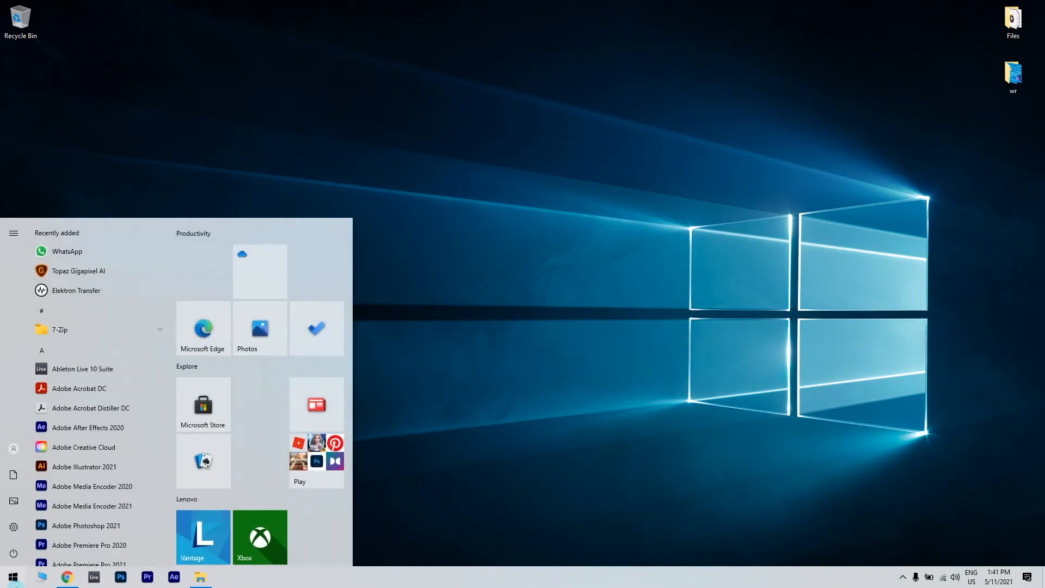
type("date and time")
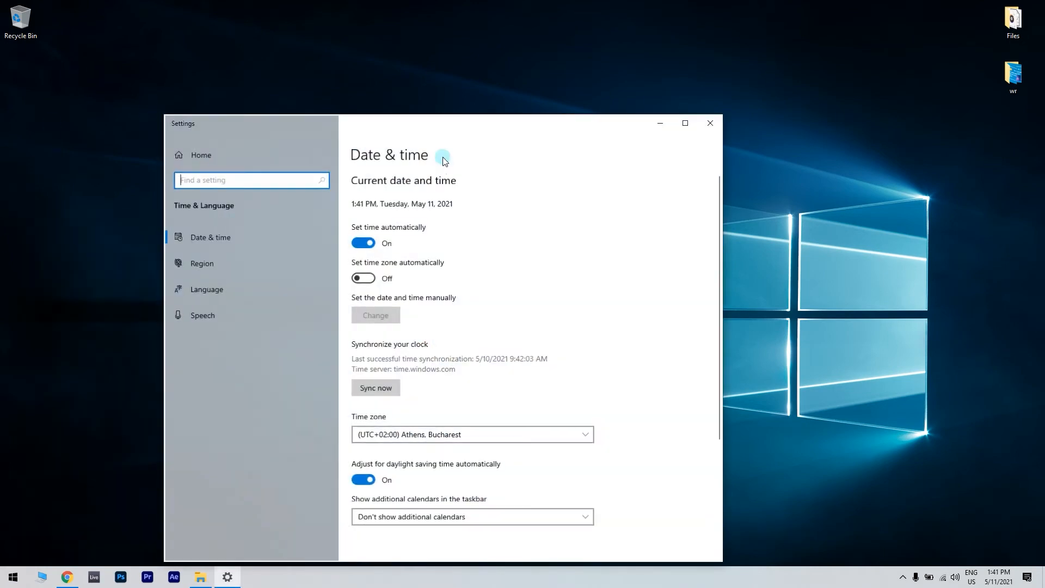
left_click(363, 242)
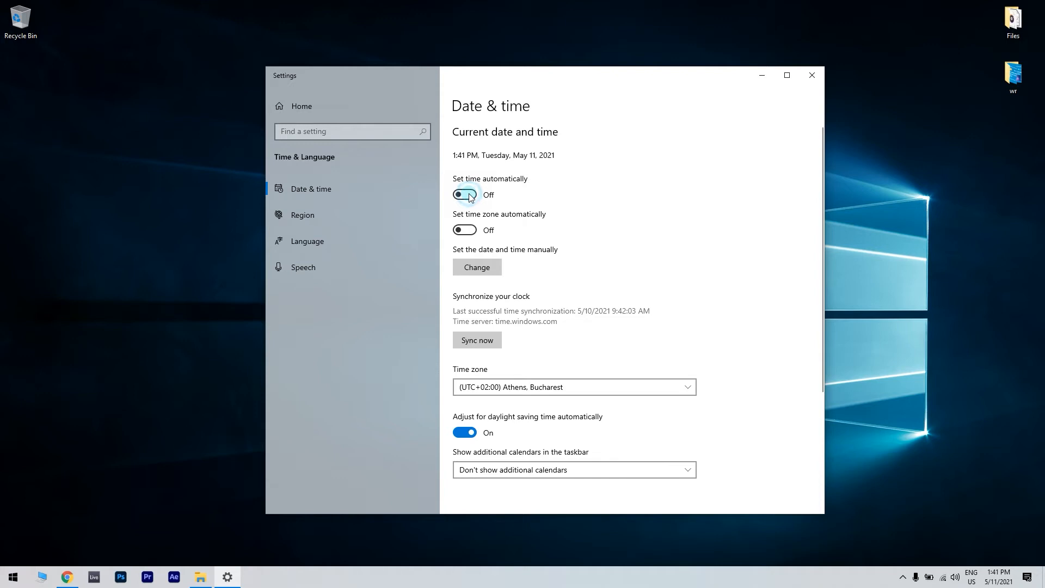
Step: Switch on automatic time and time zone, then confirm the current date and time
left_click(464, 193)
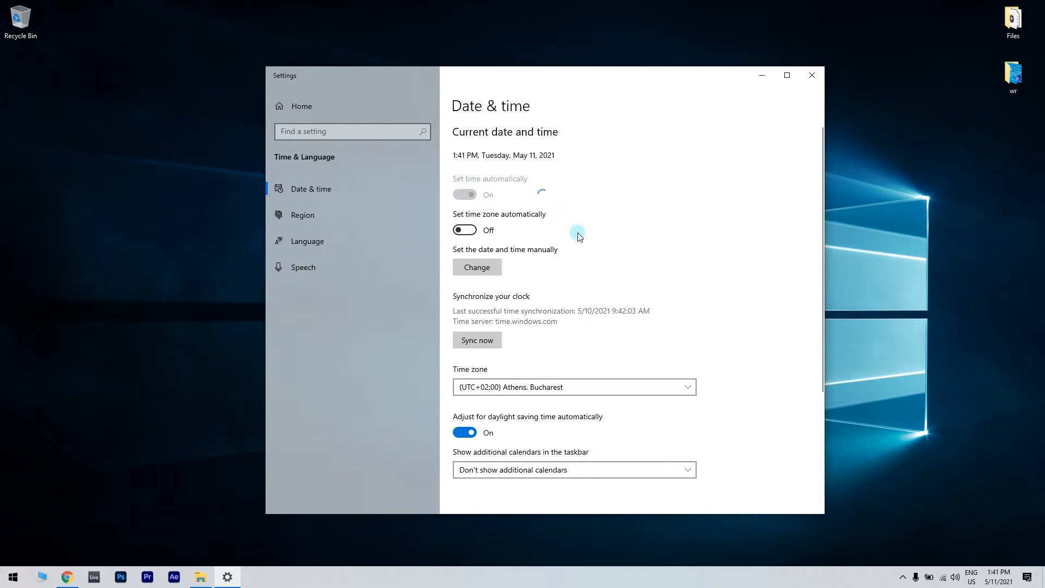
left_click(464, 230)
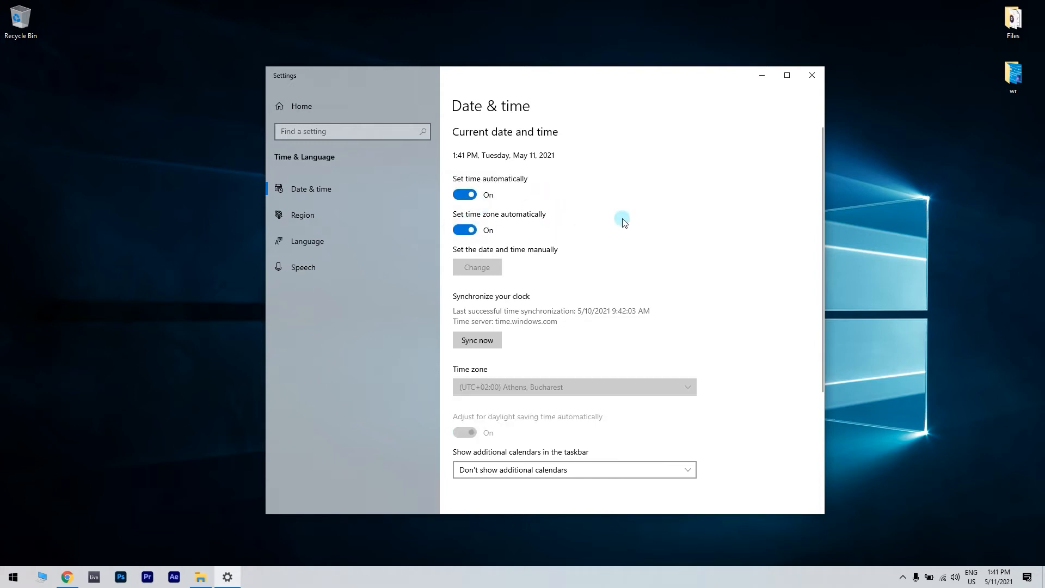
mouse_move(811, 74)
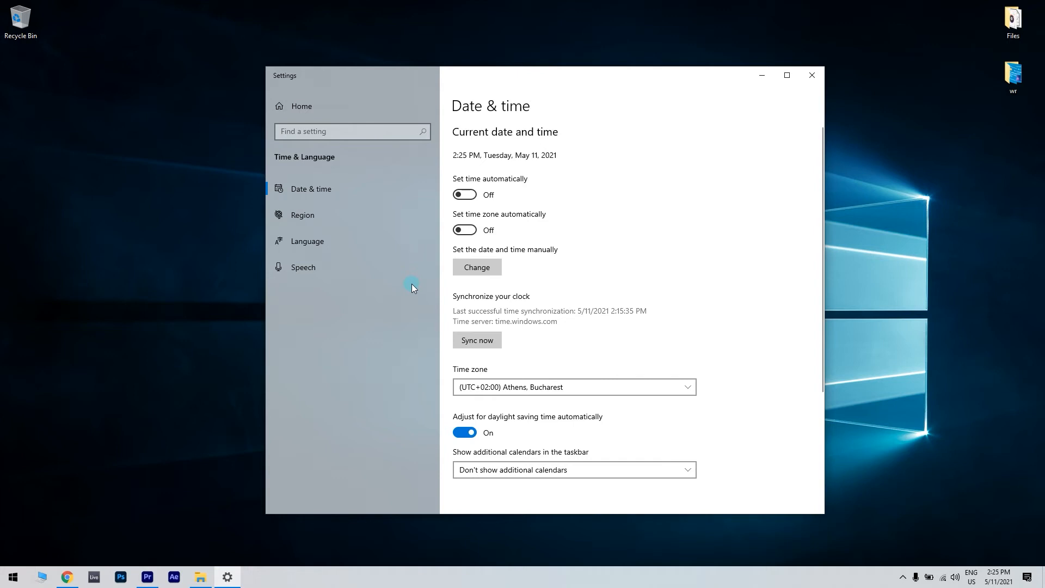
left_click(476, 267)
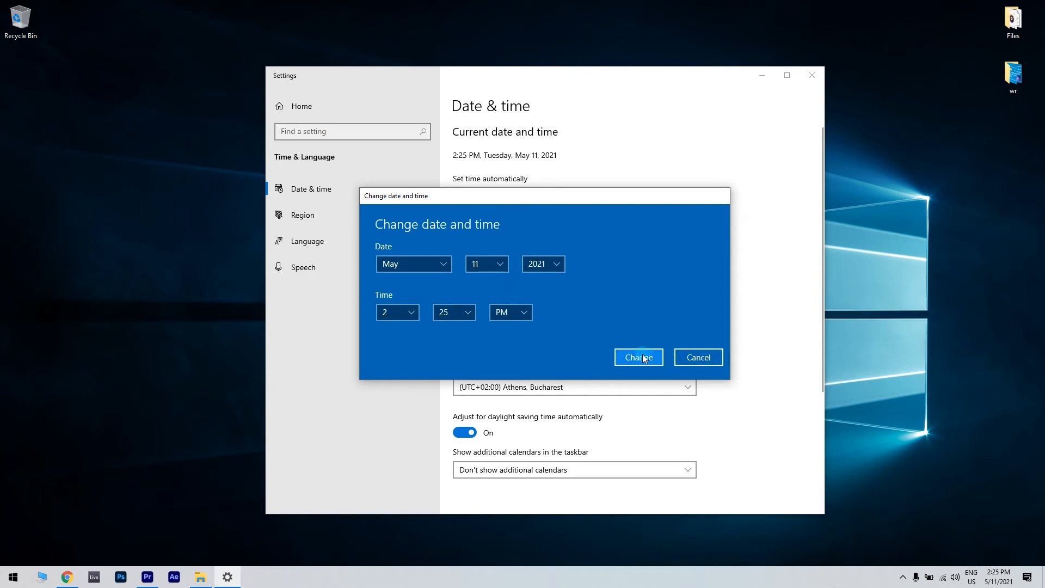
left_click(636, 357)
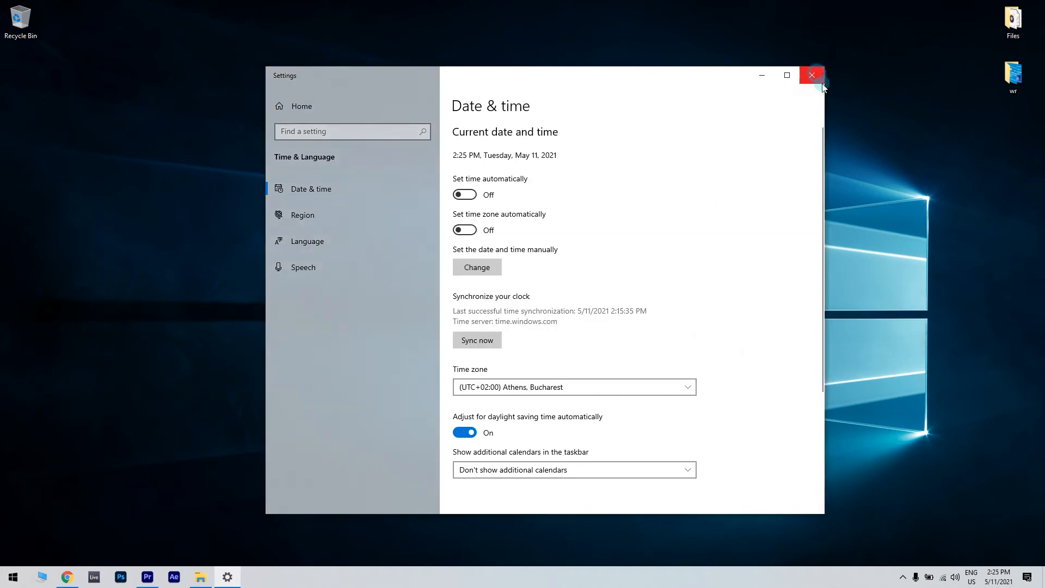
Step: Close Settings and dismiss the reappearing country availability error in Aion
left_click(811, 75)
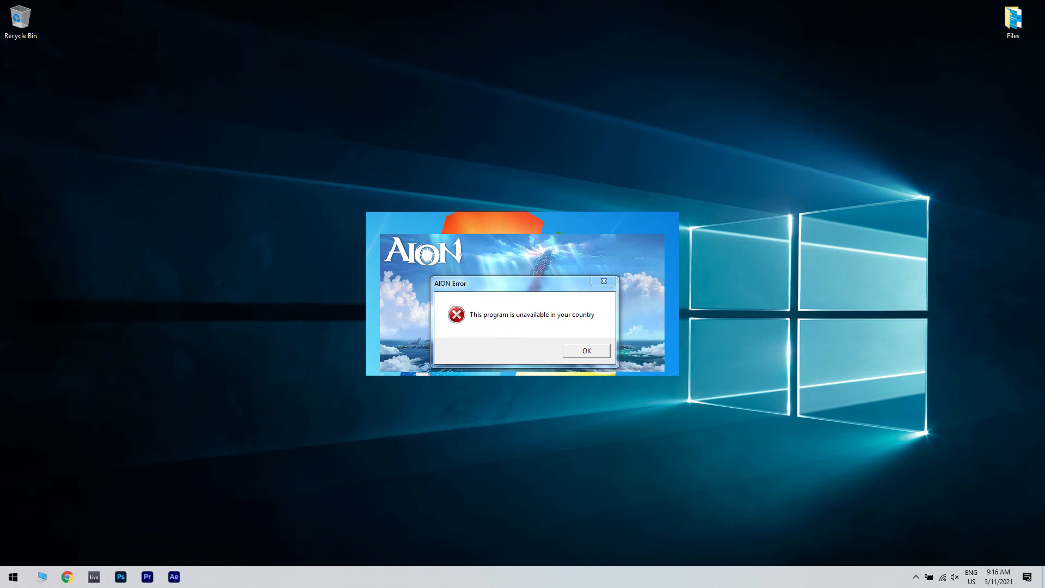
left_click(585, 350)
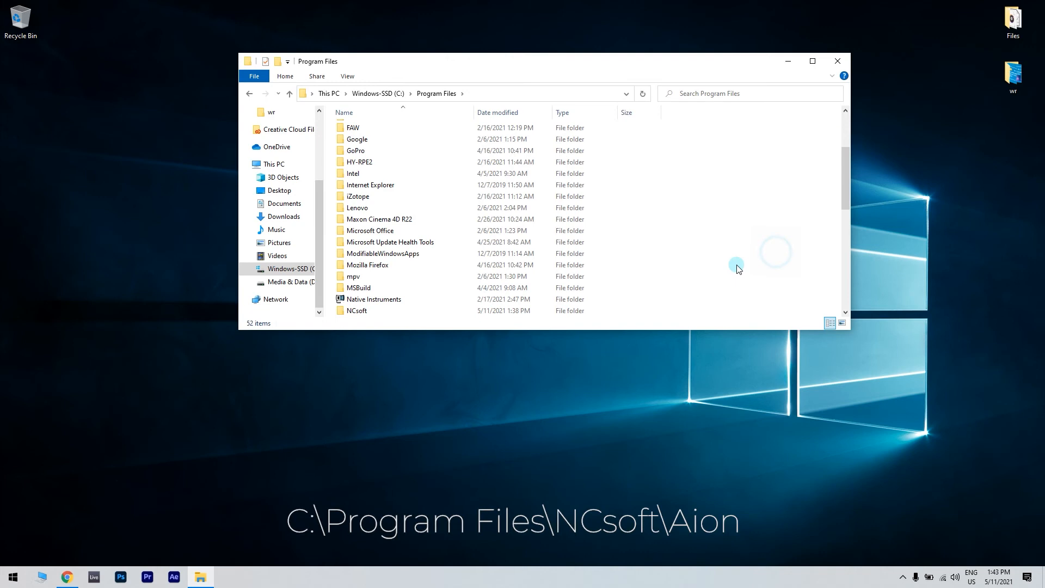
Step: Browse to Program Files\NCsoft\Aion and run the NCsoft Launcher
double_click(357, 311)
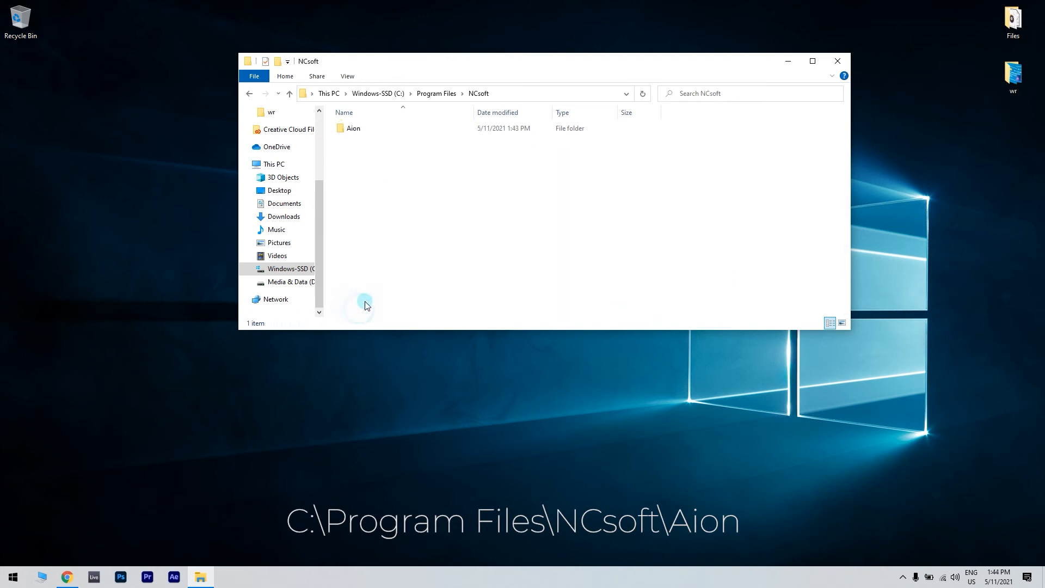
double_click(353, 128)
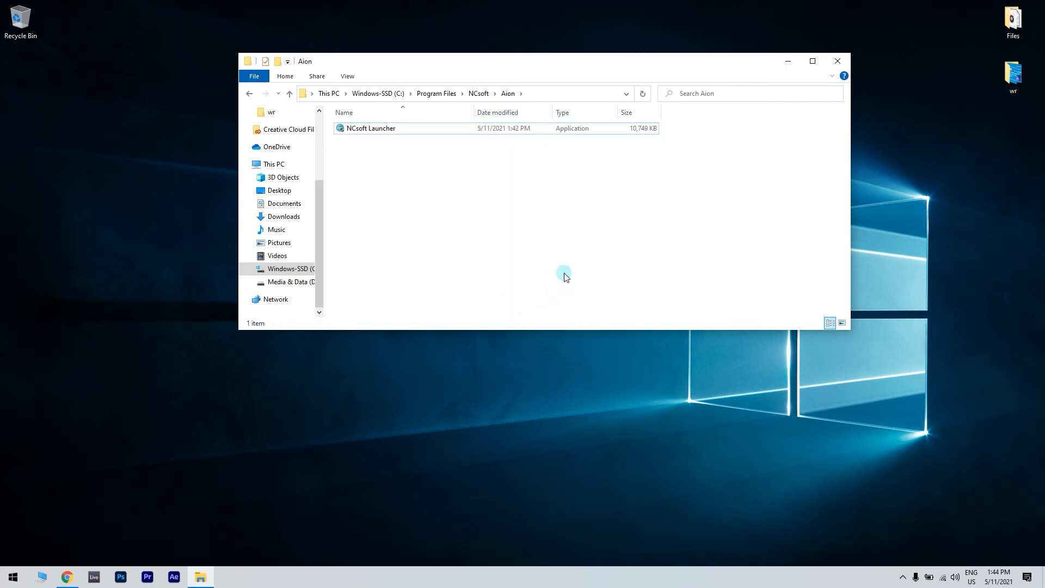
left_click(371, 128)
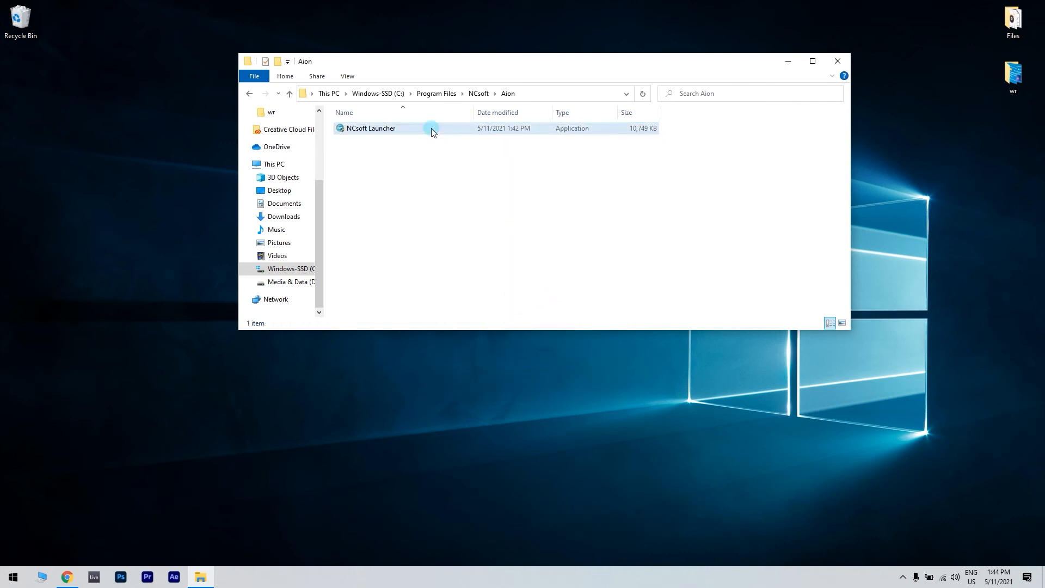
double_click(370, 128)
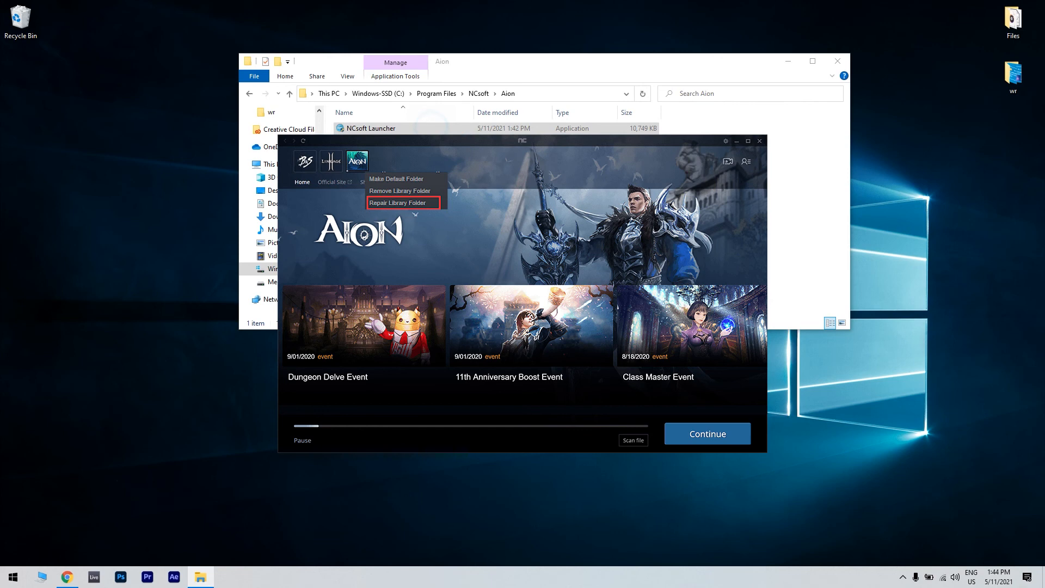
Step: Run Repair Library Folder on Aion and confirm the resulting download error
left_click(397, 203)
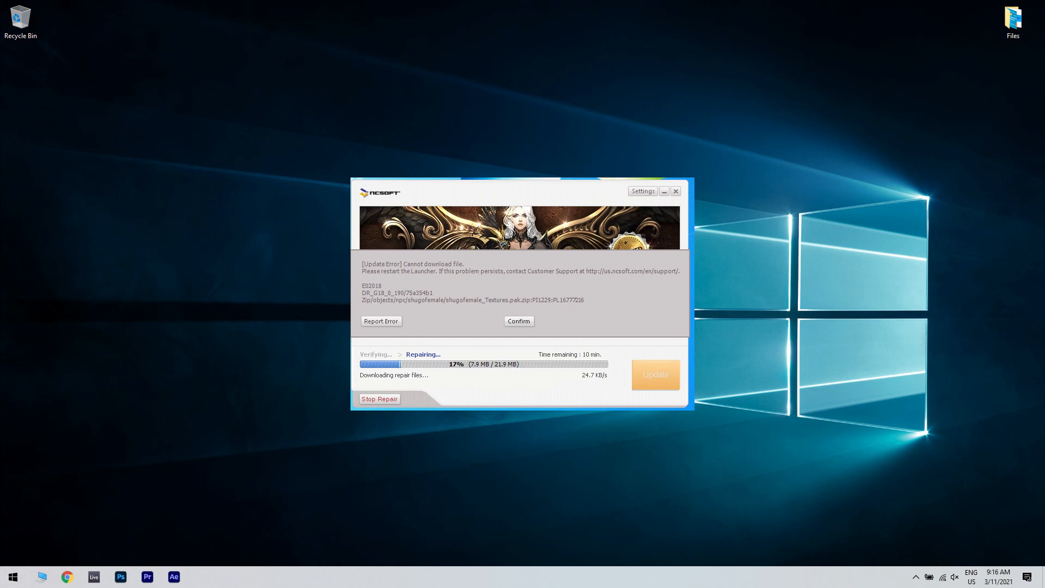
left_click(674, 191)
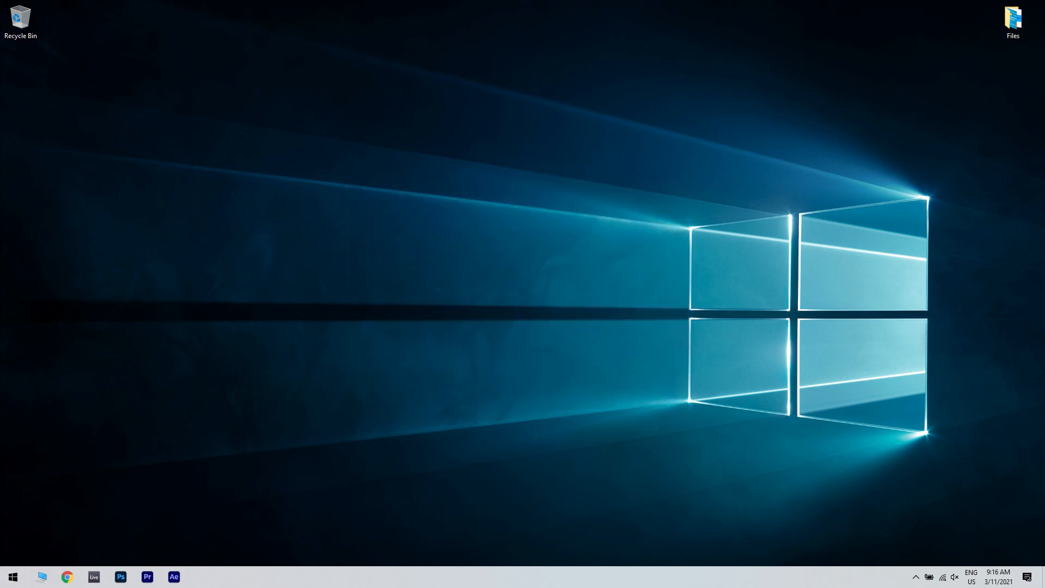